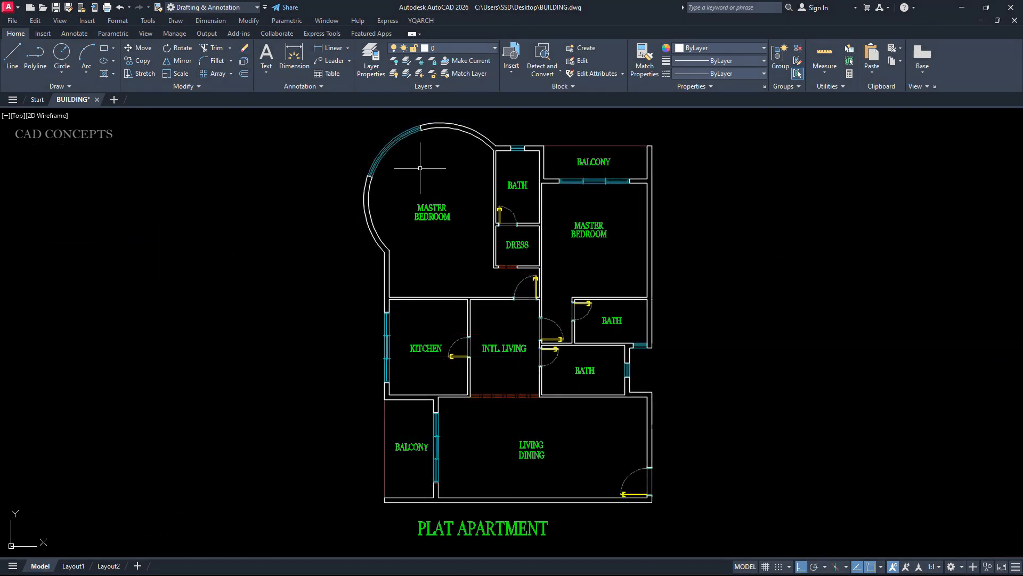
# Start YQARCH Accumulate Area with defaults and choose Pick Point/Window Avoidable
pyautogui.click(420, 21)
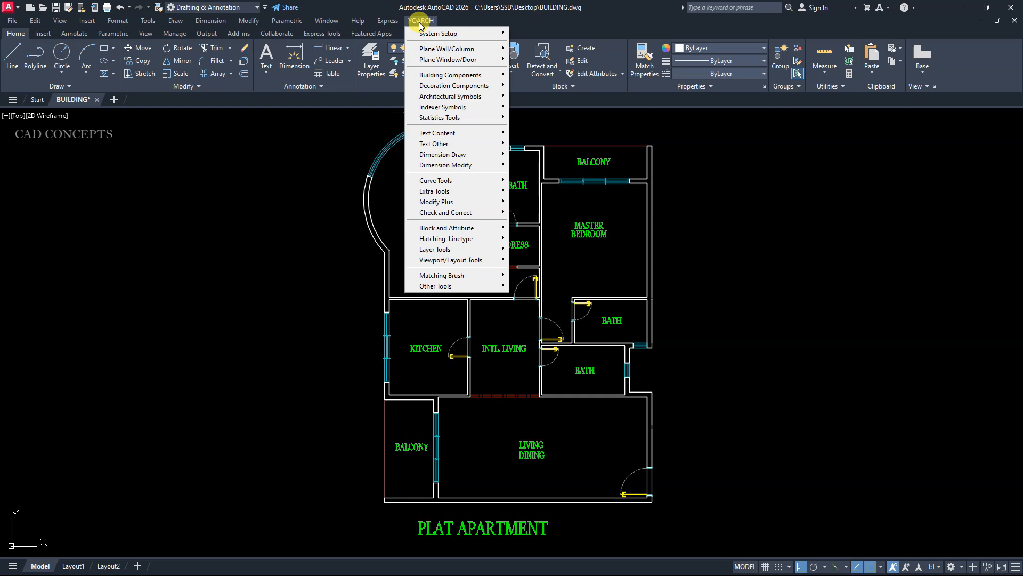
pyautogui.moveTo(439, 117)
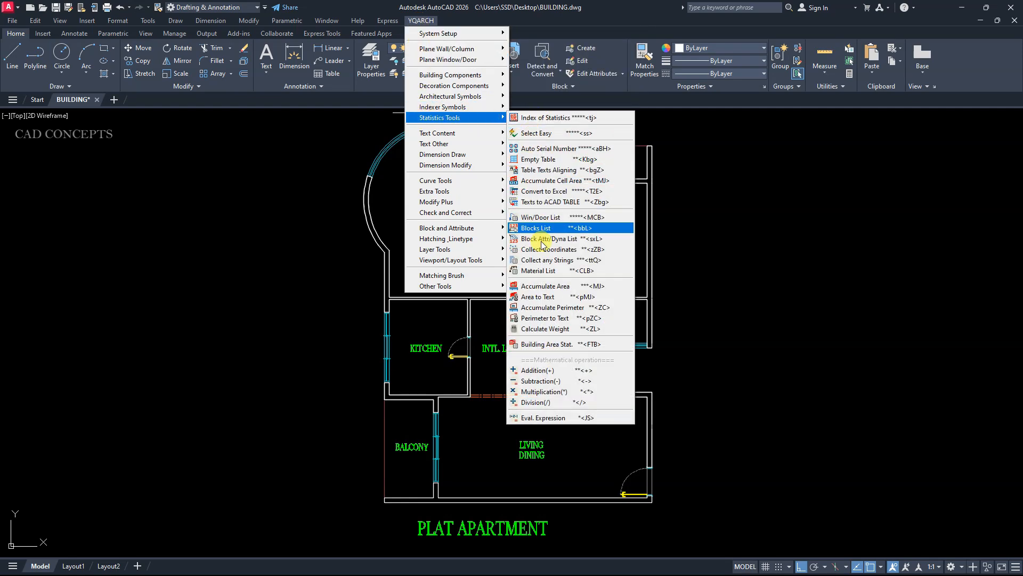
pyautogui.moveTo(545, 285)
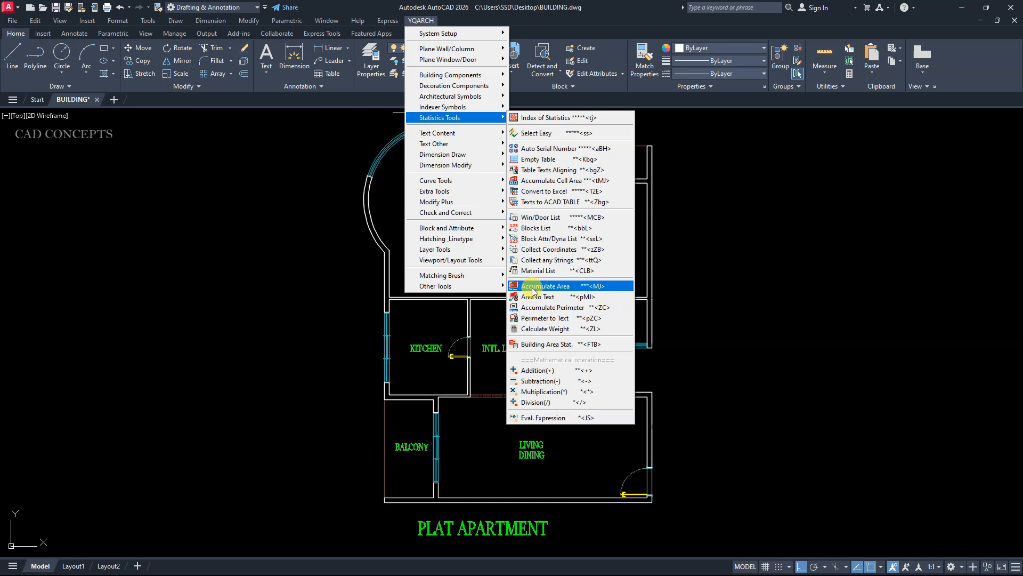
pyautogui.click(544, 285)
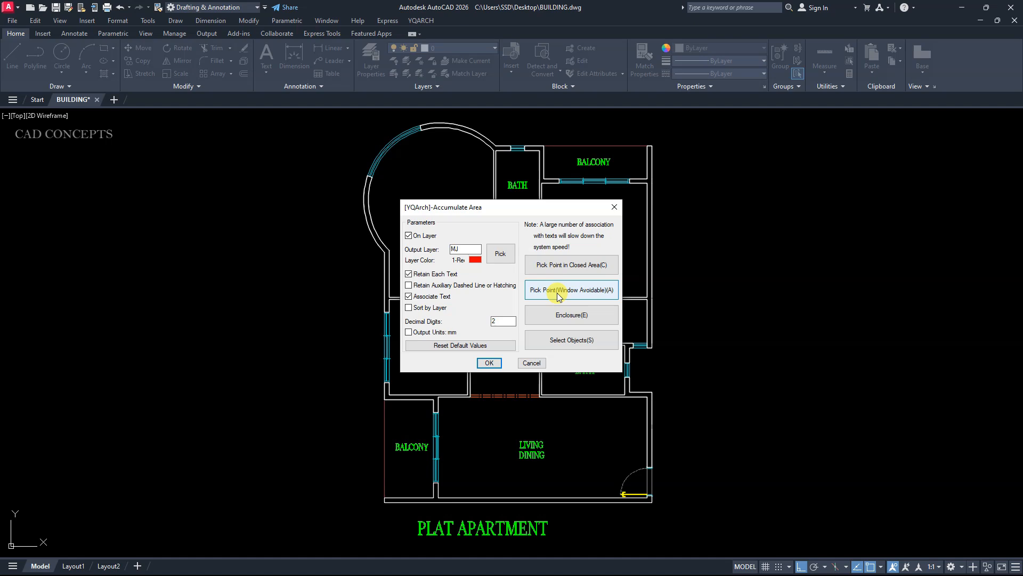
pyautogui.click(570, 290)
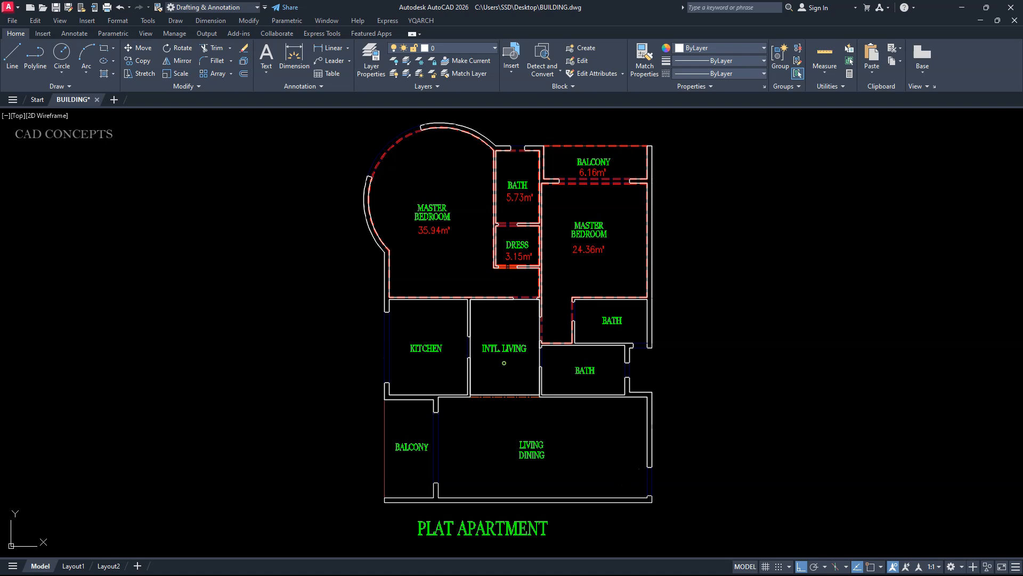
# Pick inside another room to add its area text toward the 161.13 m² total
pyautogui.click(505, 362)
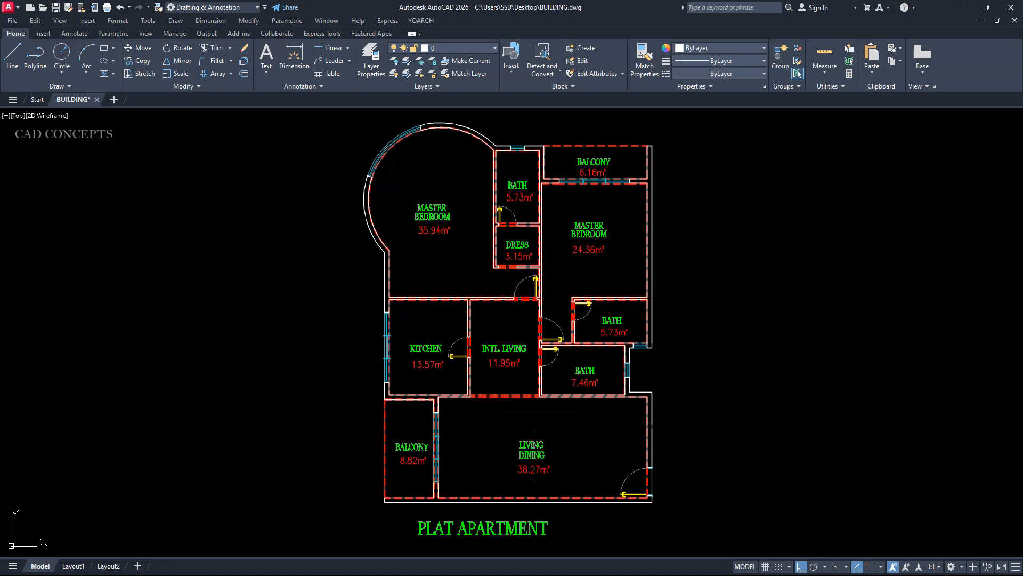
pyautogui.moveTo(717, 241)
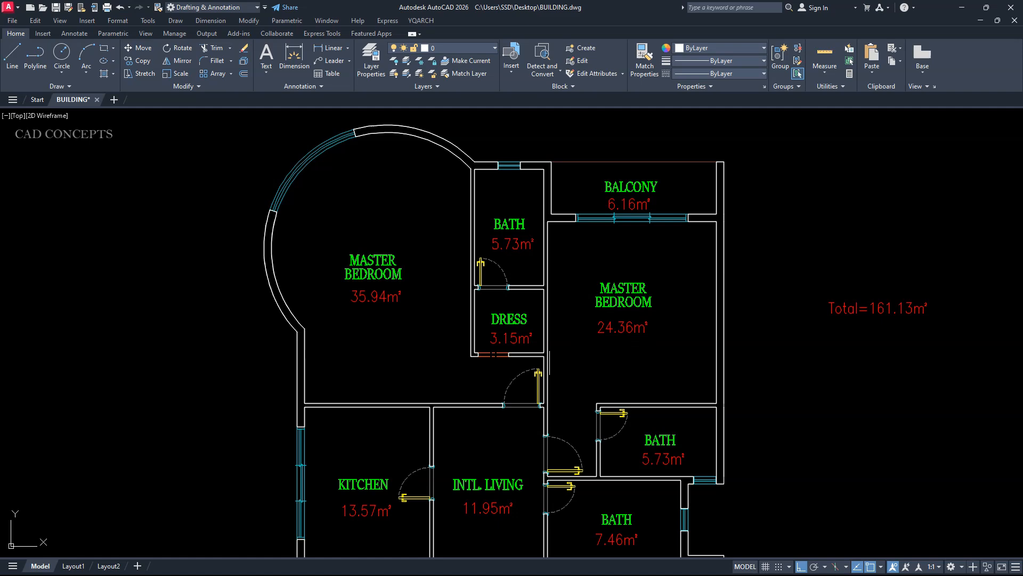
pyautogui.scroll(-3)
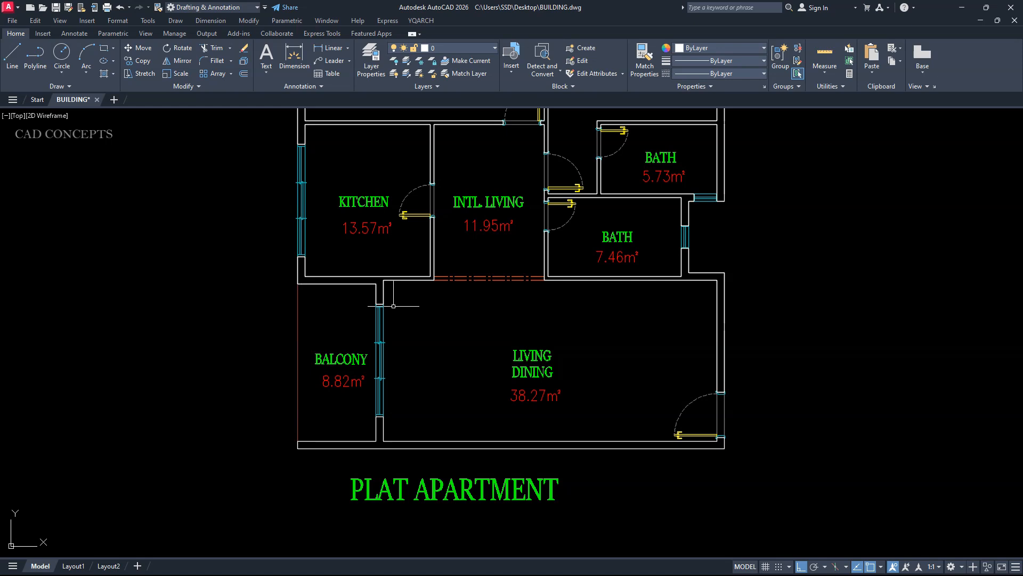
pyautogui.moveTo(407, 276)
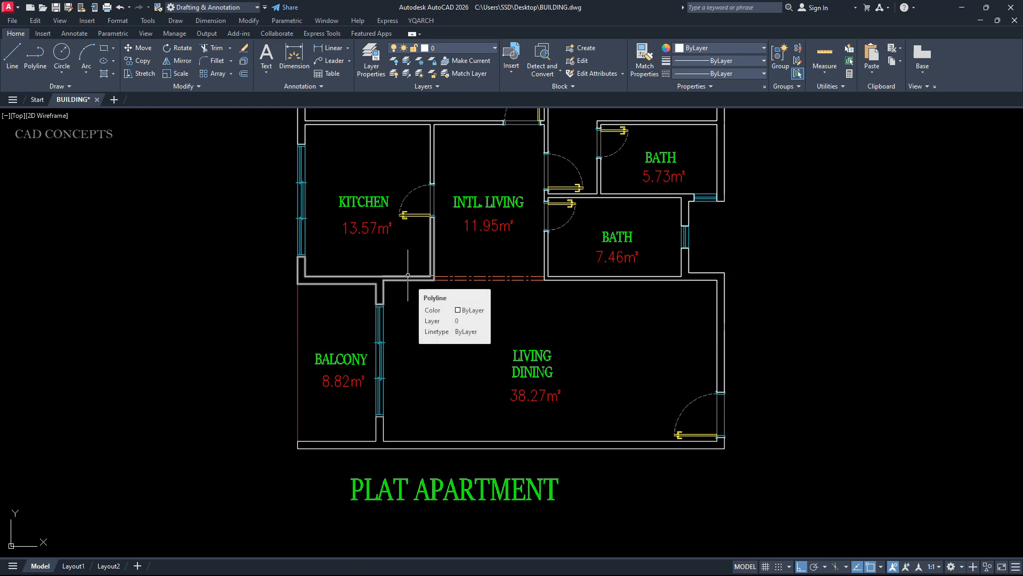
pyautogui.moveTo(401, 378)
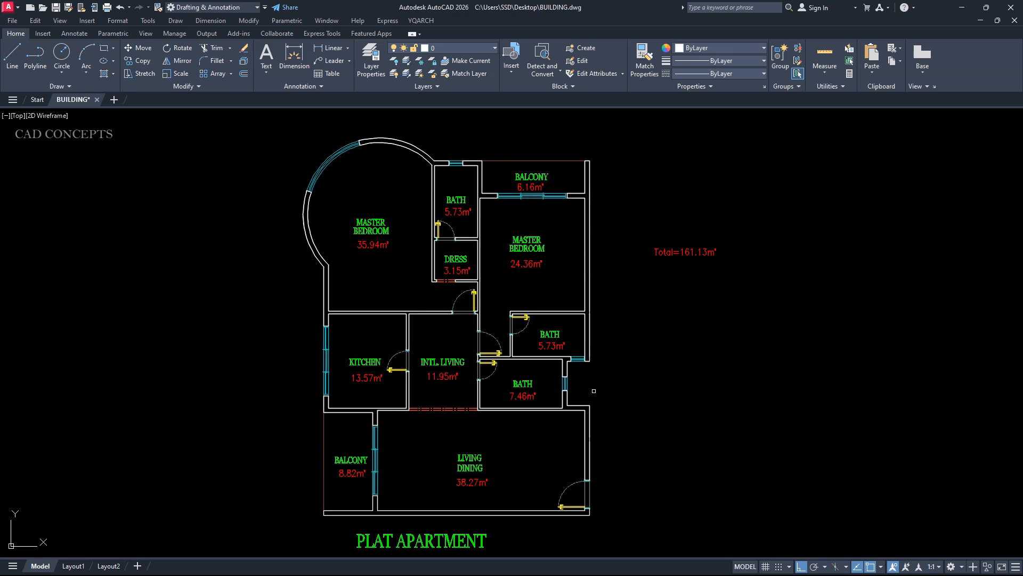
pyautogui.moveTo(680, 386)
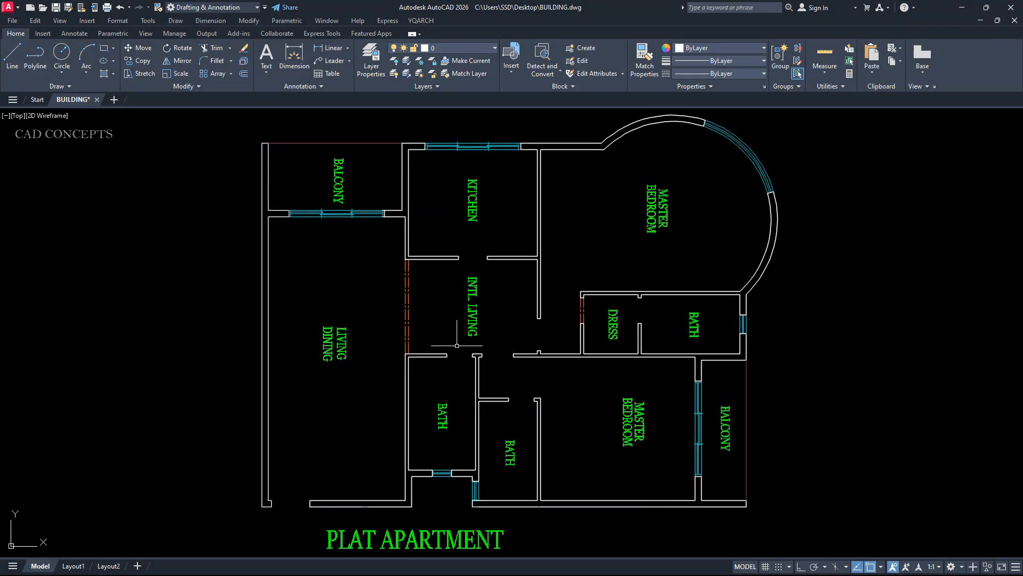
pyautogui.moveTo(652, 301)
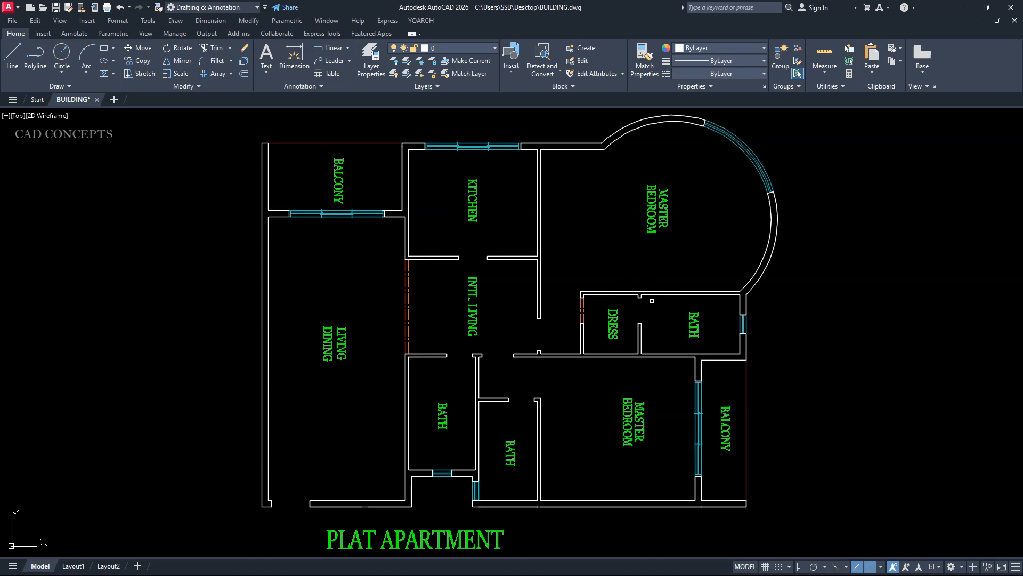
pyautogui.moveTo(391, 505)
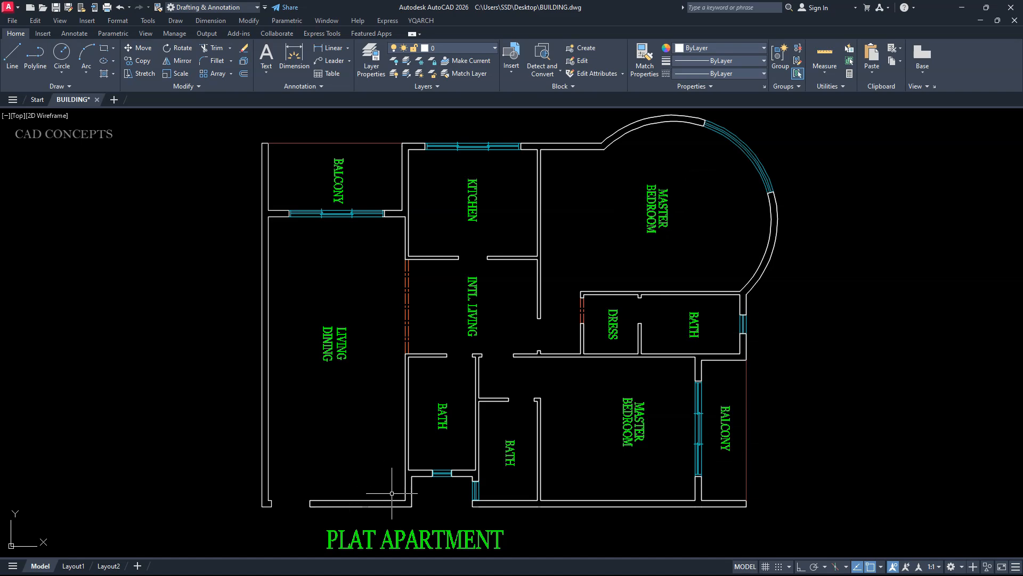
# Bring up the YQARCH menu to reach Open Door on Wall for the kitchen door
pyautogui.click(420, 20)
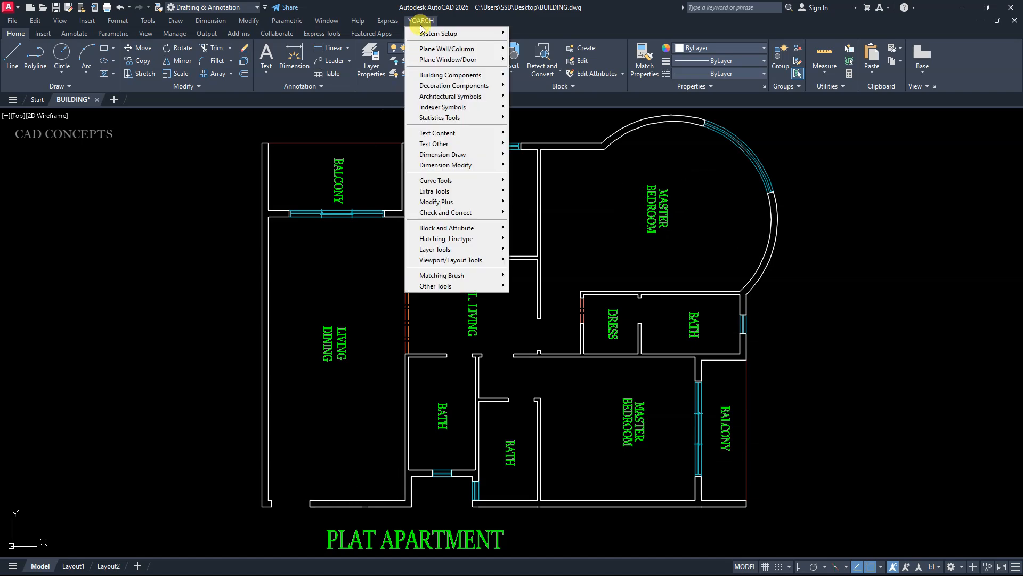
pyautogui.moveTo(447, 59)
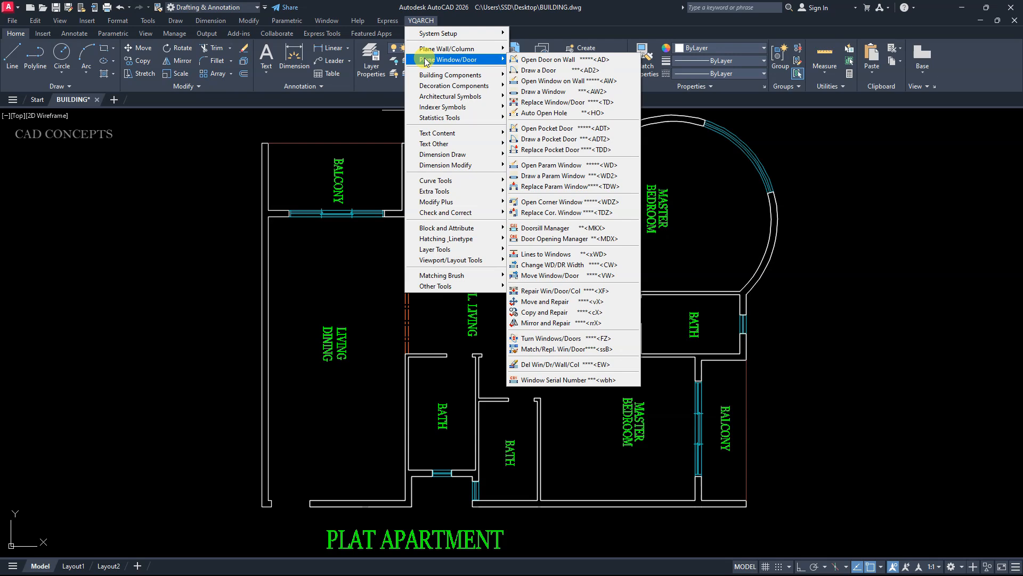
pyautogui.moveTo(538, 75)
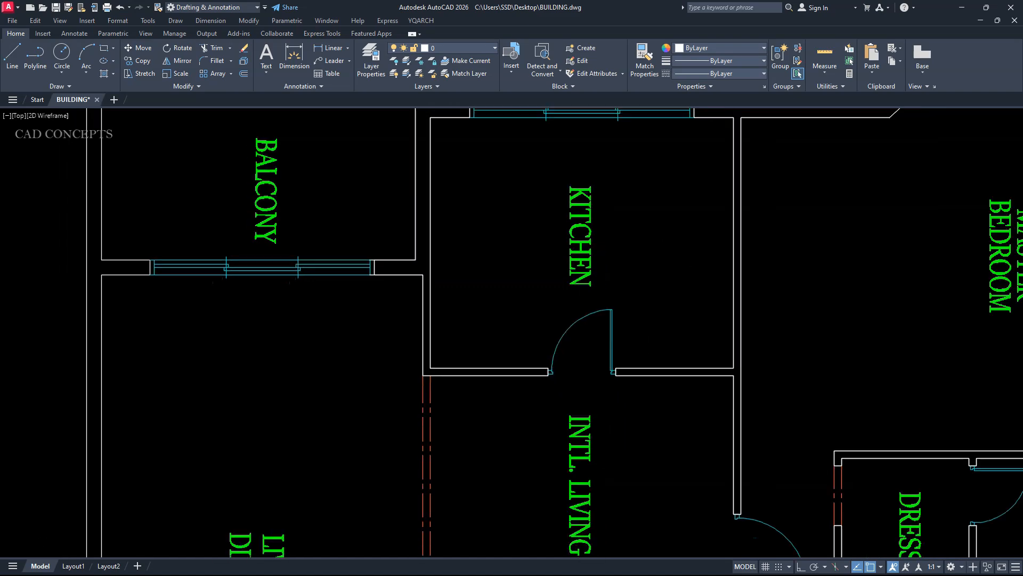
# Zoom out to reach the remaining room walls for door placement
pyautogui.scroll(-3)
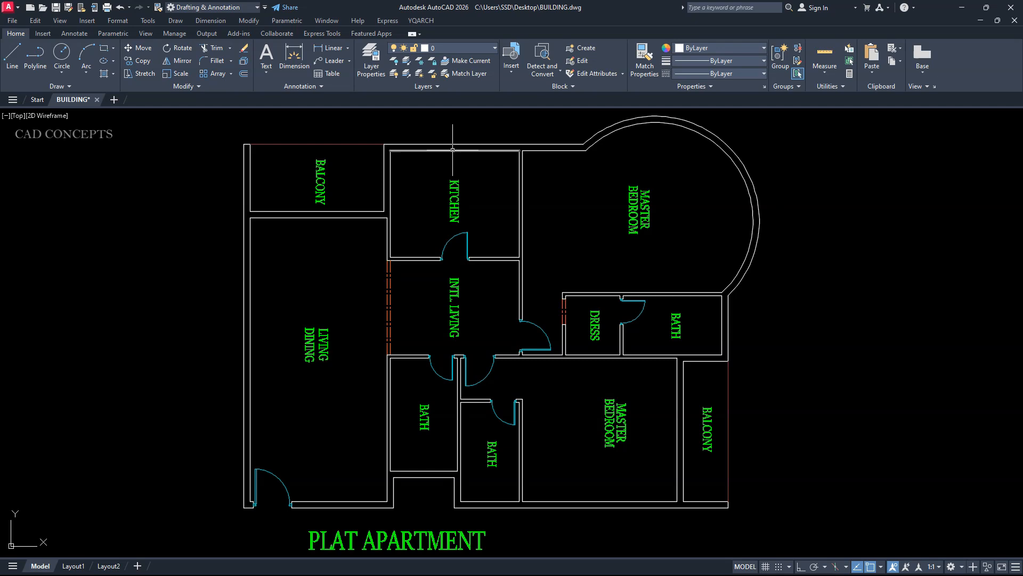
pyautogui.moveTo(677, 421)
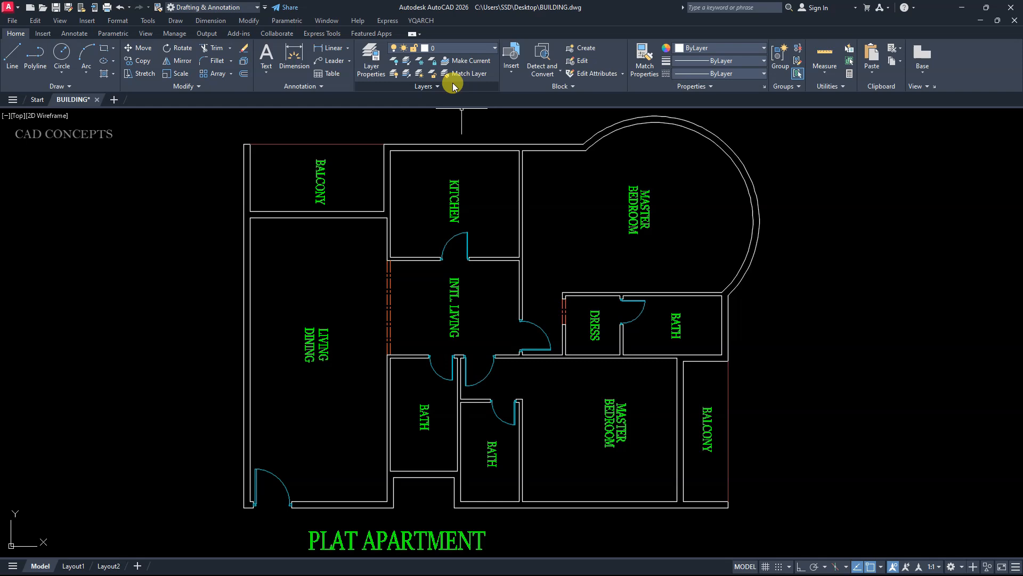
# Start placing wall windows with a 150 opening width
pyautogui.click(420, 20)
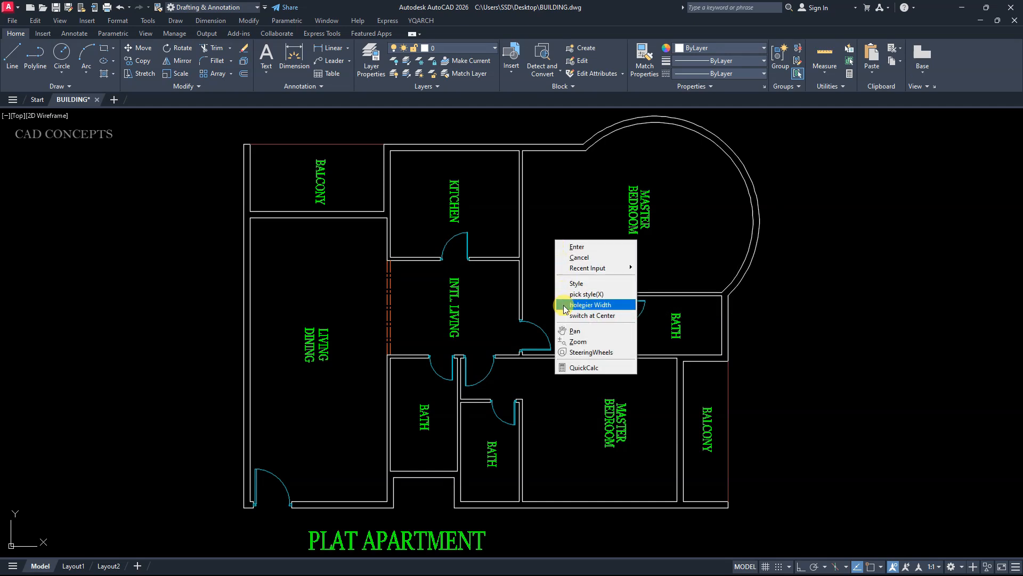
pyautogui.click(591, 305)
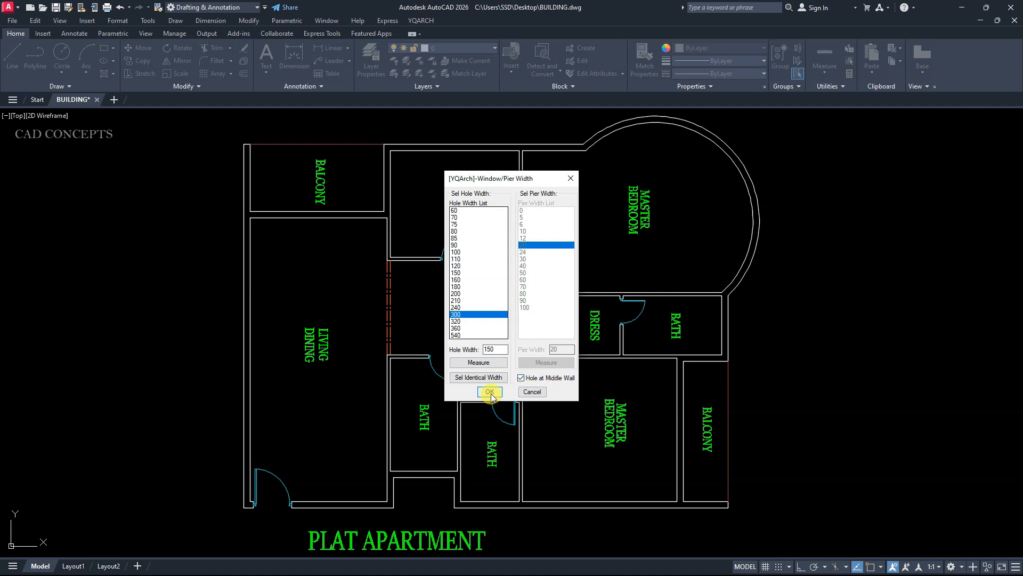
pyautogui.click(490, 393)
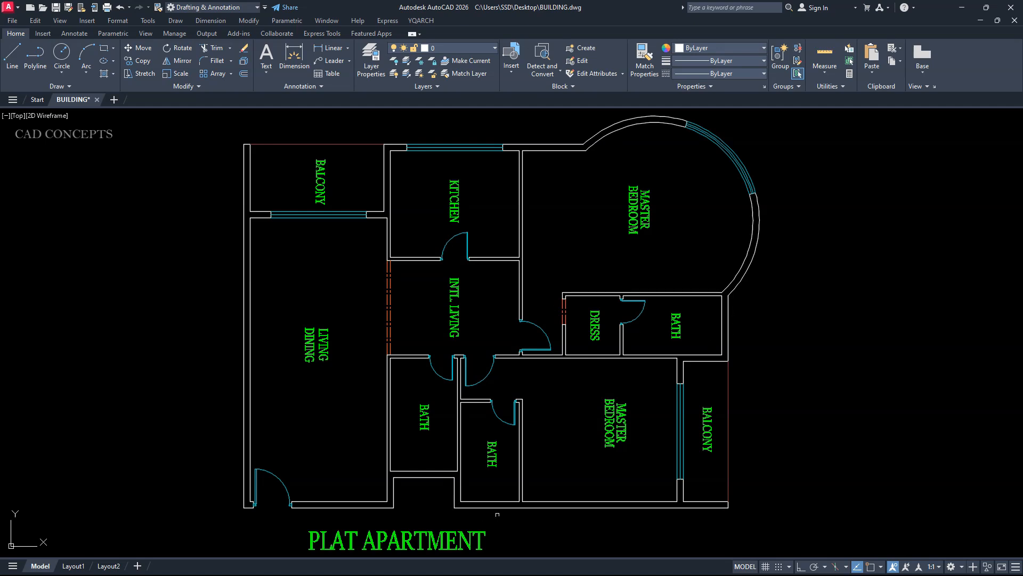
pyautogui.moveTo(579, 382)
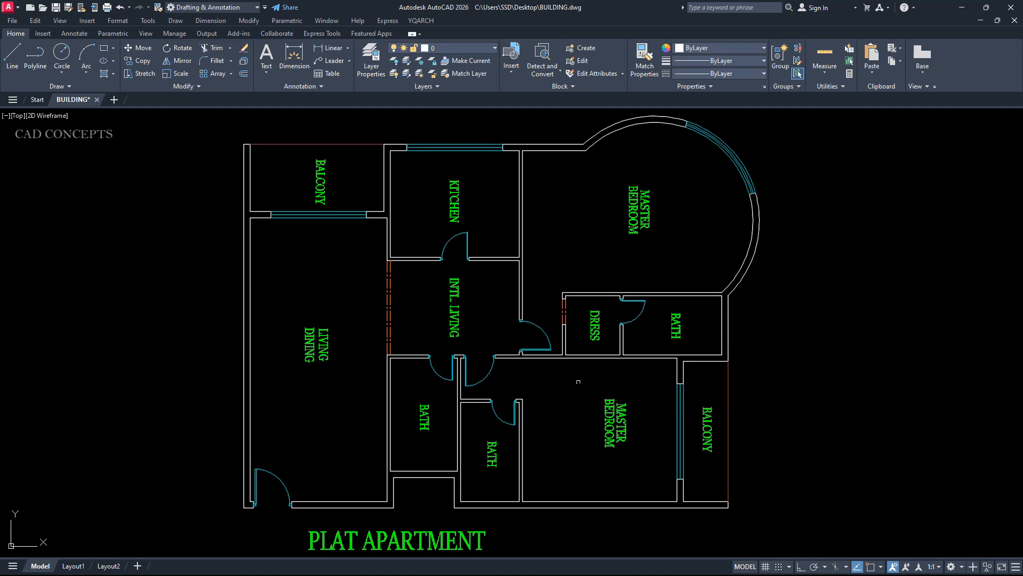
# Change the next window to a 300 opening placed mid-wall
pyautogui.rightClick(578, 382)
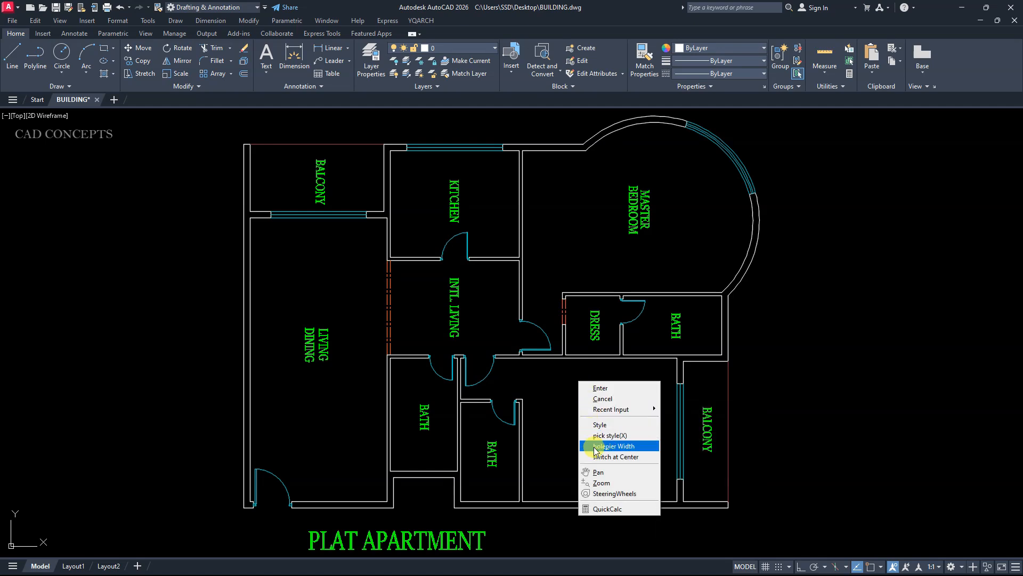
pyautogui.click(613, 446)
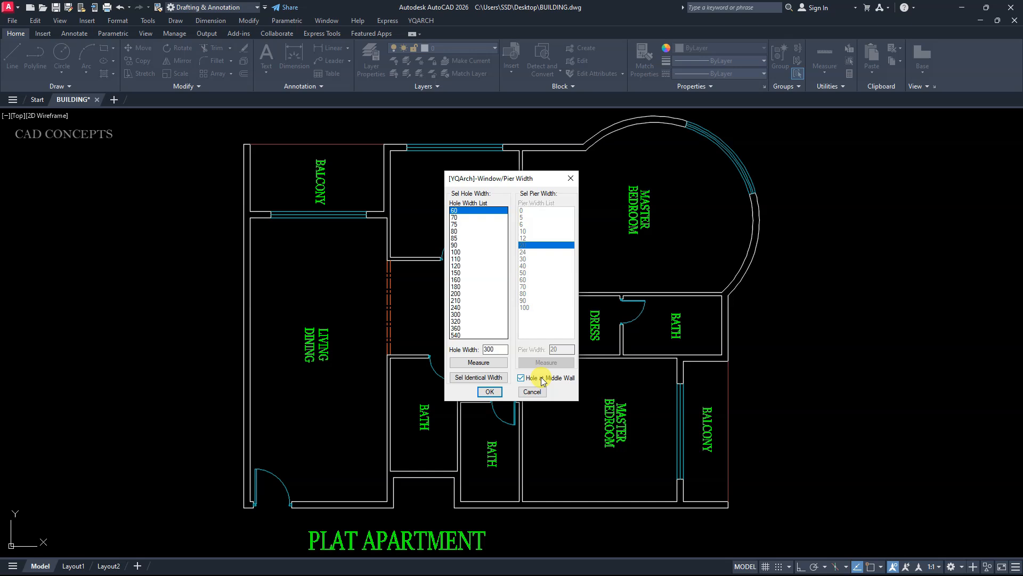
pyautogui.click(489, 392)
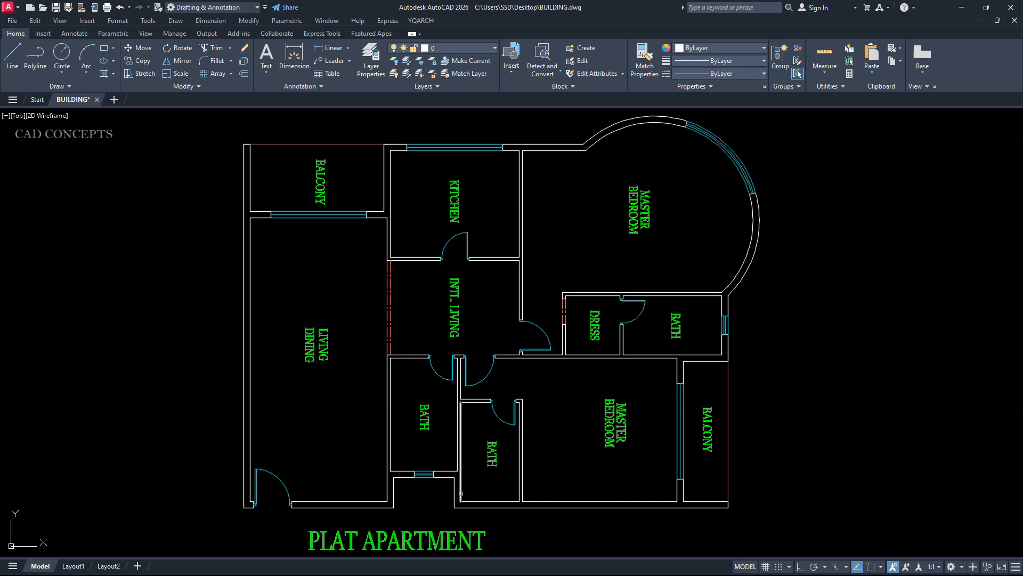
# Set hole width 60 and pier width 10, then move to the bathroom walls for windows
pyautogui.rightClick(469, 360)
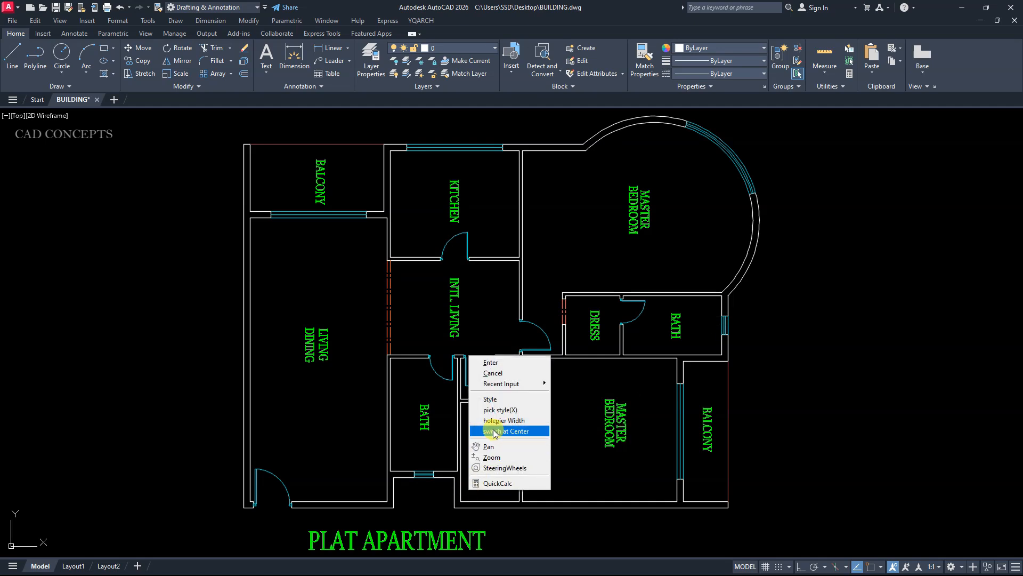
pyautogui.click(503, 420)
pyautogui.write('10')
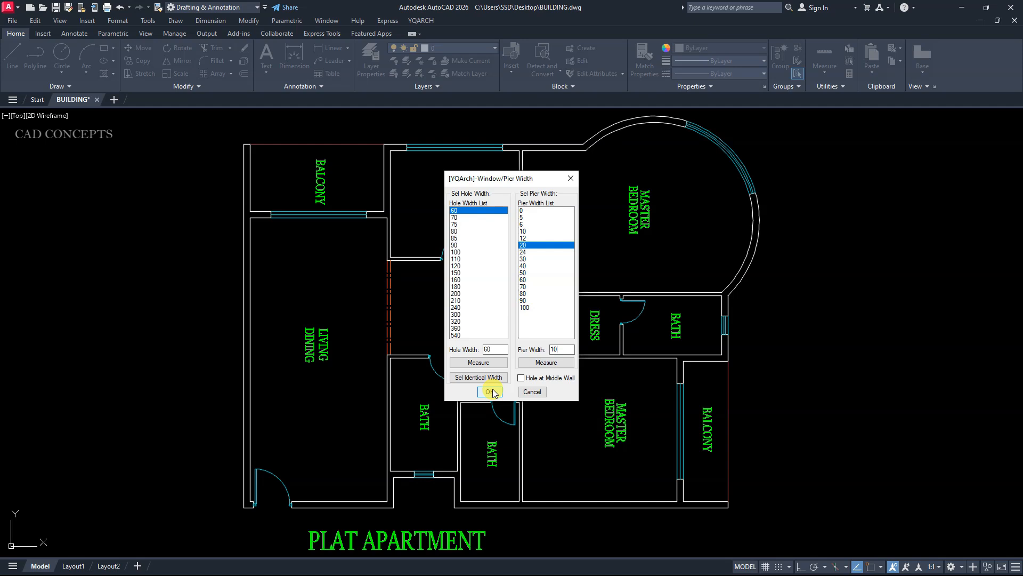
pyautogui.click(488, 391)
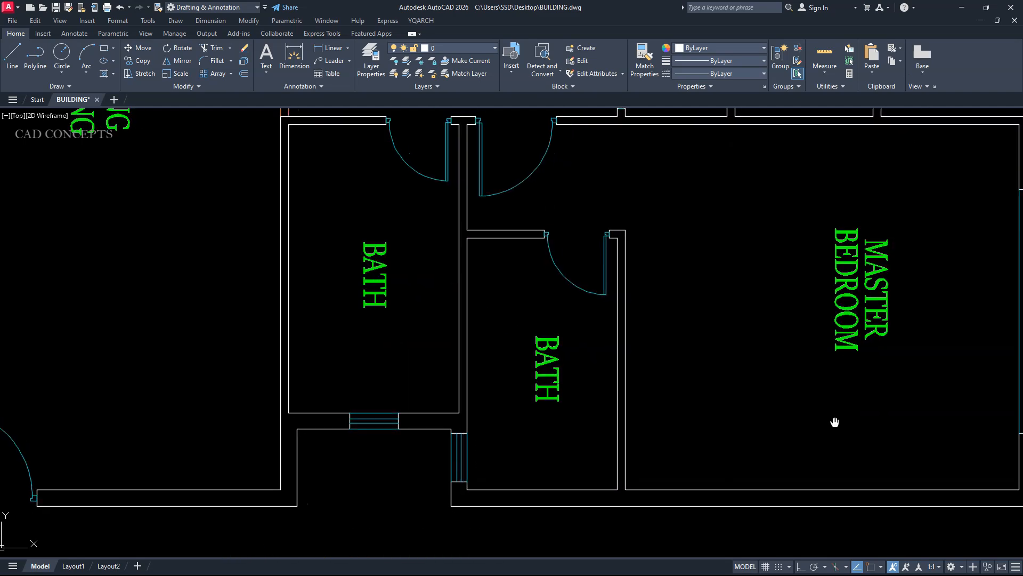
pyautogui.moveTo(835, 422); pyautogui.dragTo(711, 499)
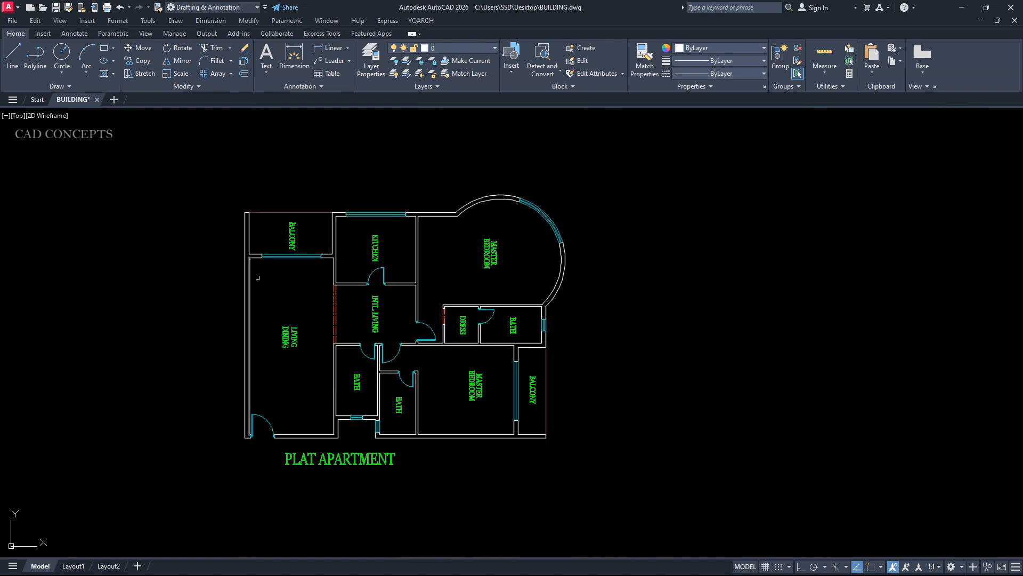
pyautogui.scroll(-3)
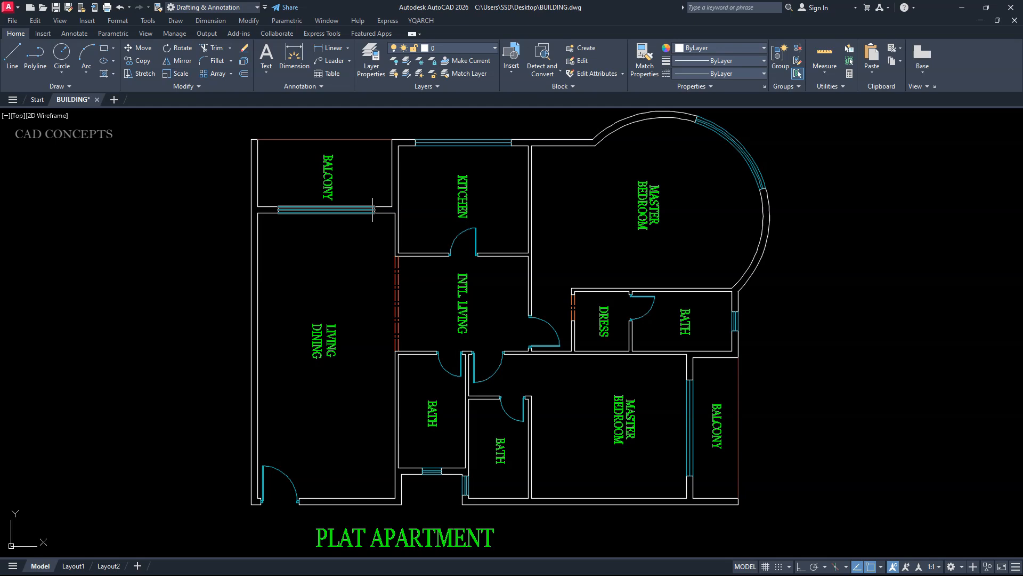
pyautogui.moveTo(569, 425)
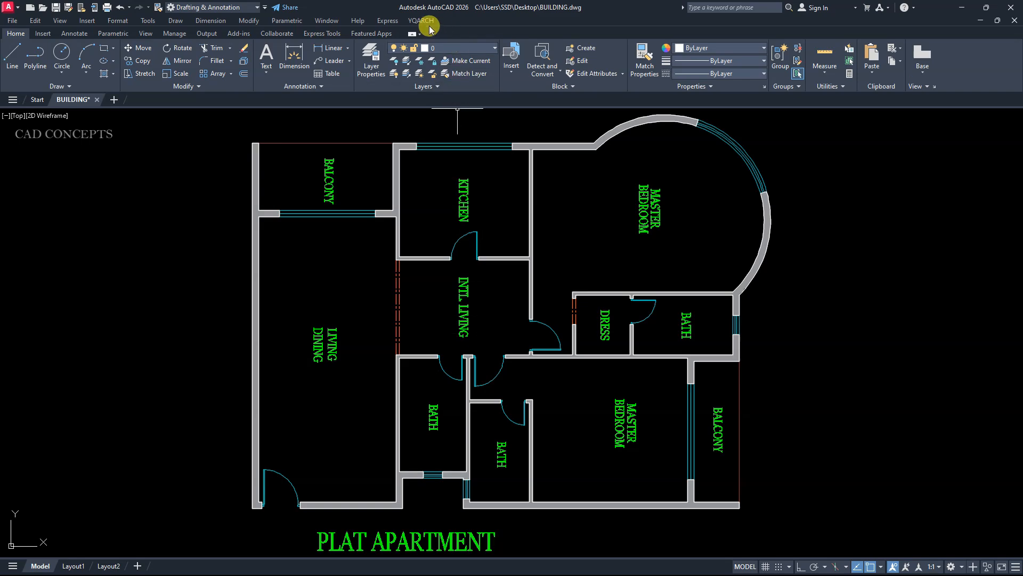
# Start Dim of Blks/Walls from YQARCH Dimension Draw with the Inside Walls option
pyautogui.click(419, 21)
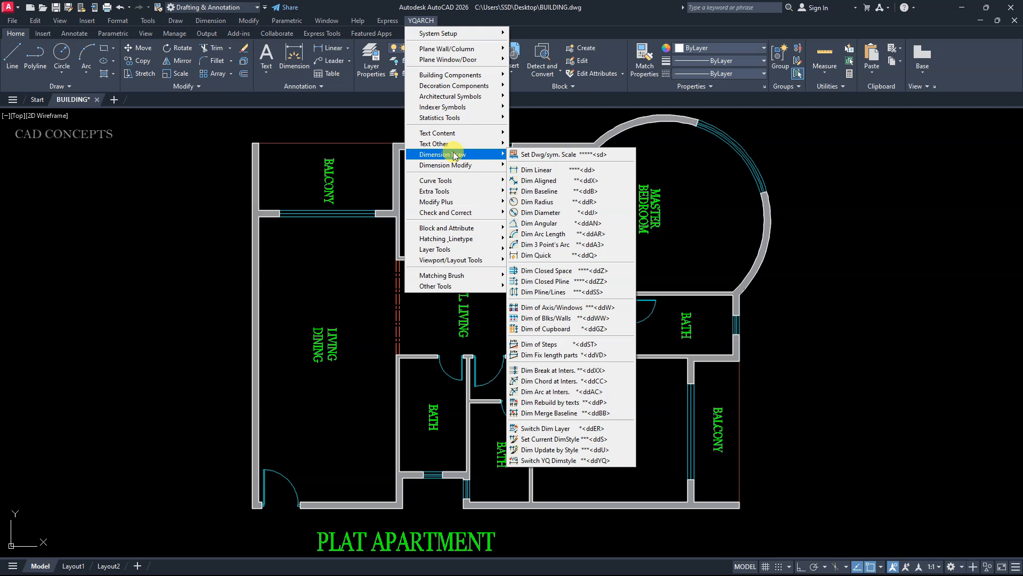
pyautogui.moveTo(553, 318)
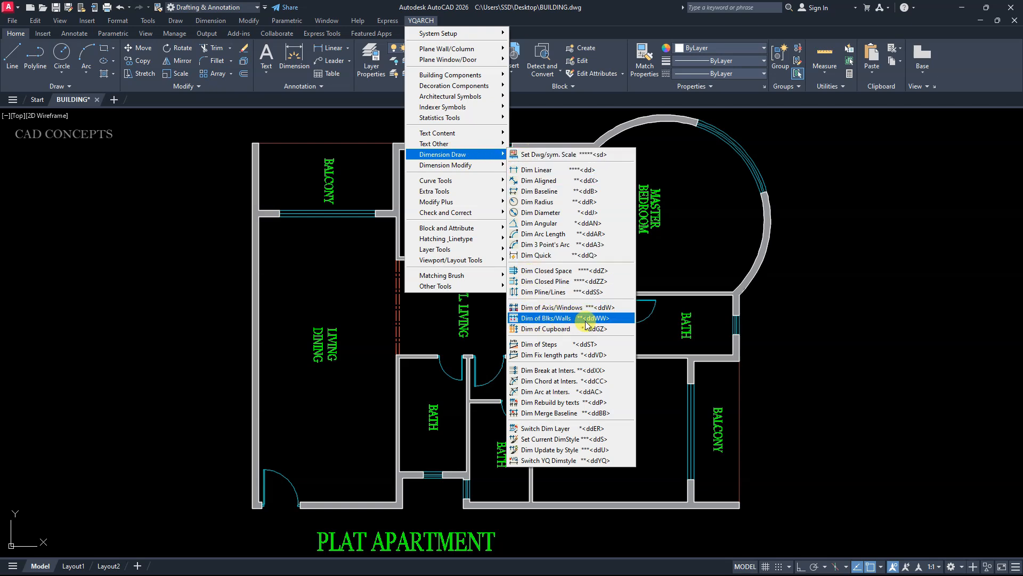
pyautogui.click(544, 318)
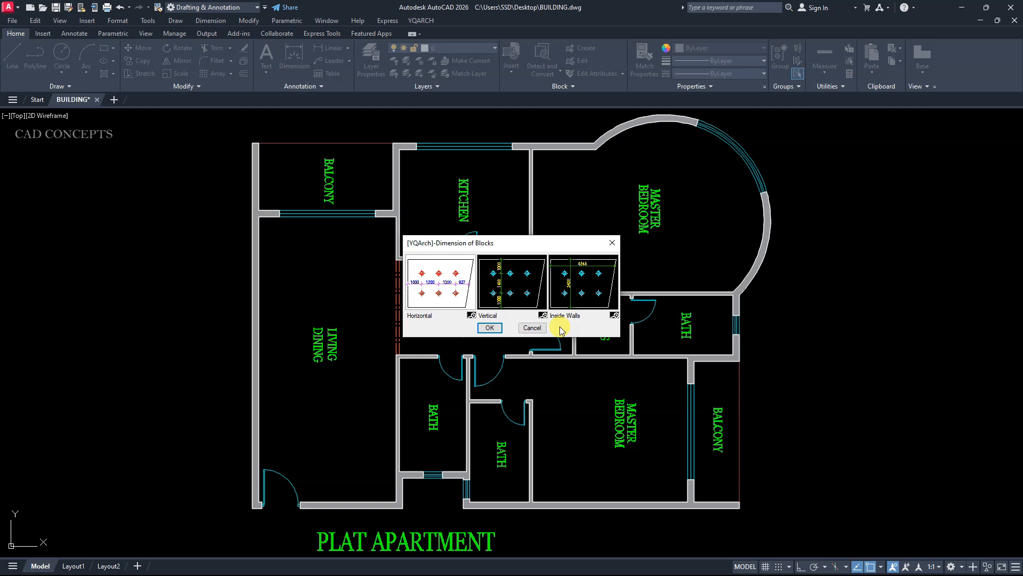
pyautogui.click(581, 283)
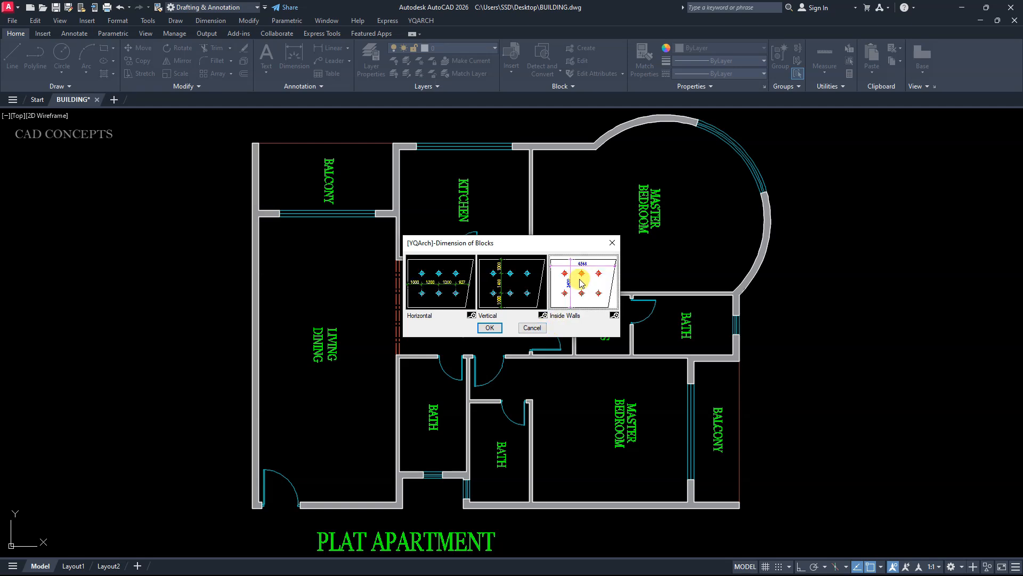
pyautogui.click(489, 328)
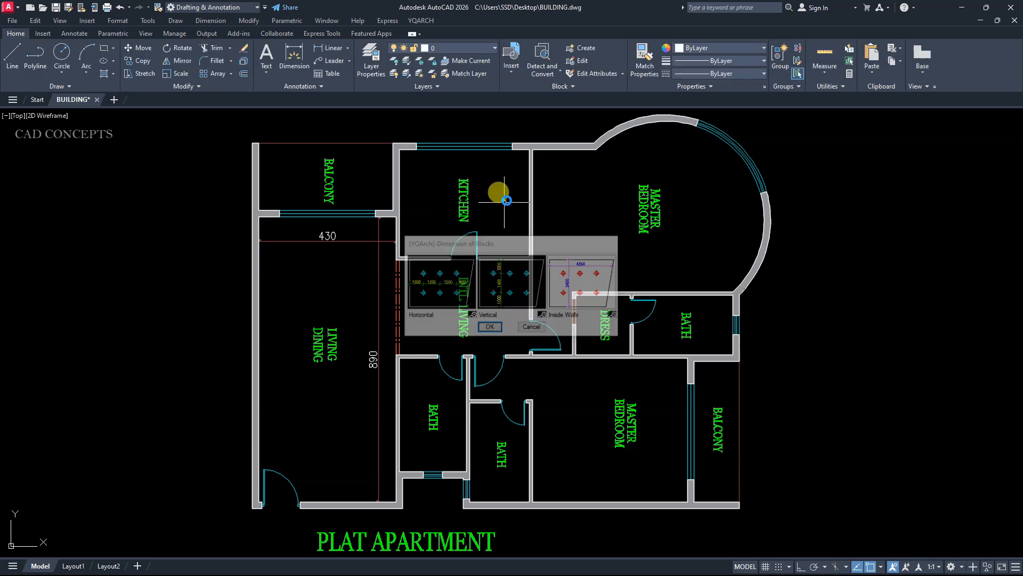
# Place inside-wall dimensions in the kitchen, small bath, lower bathrooms and another room
pyautogui.click(490, 327)
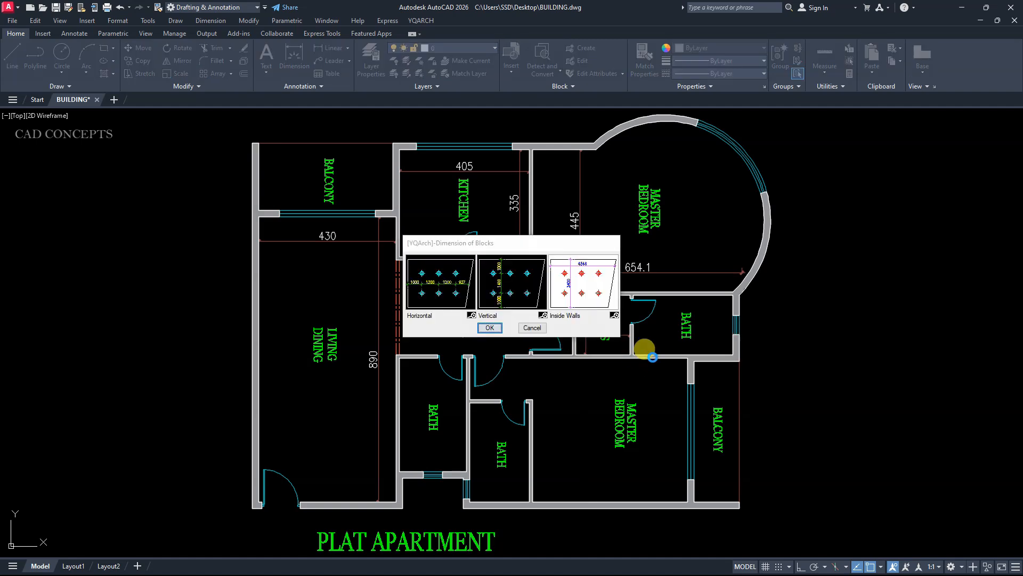
pyautogui.click(490, 329)
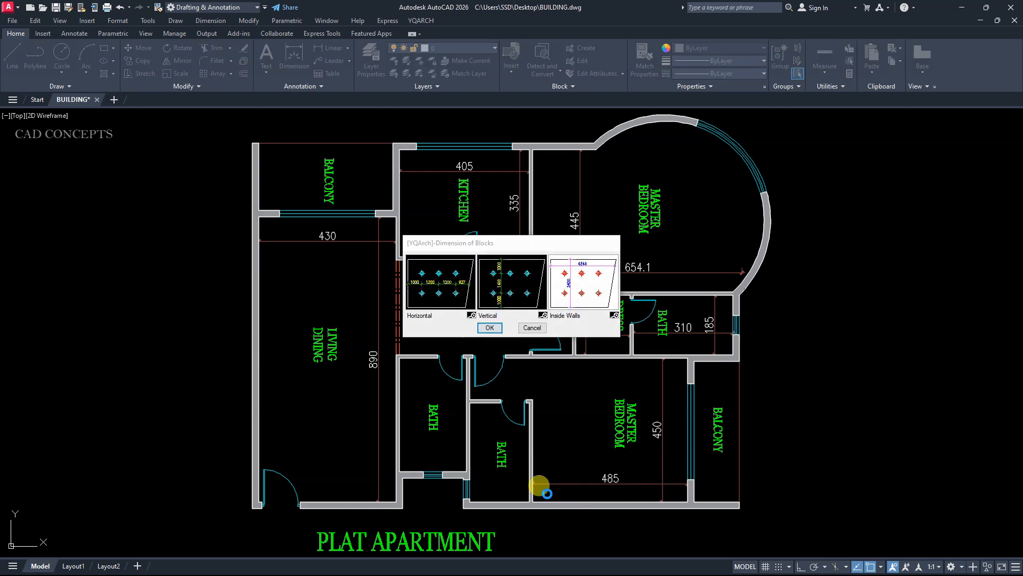
pyautogui.click(489, 328)
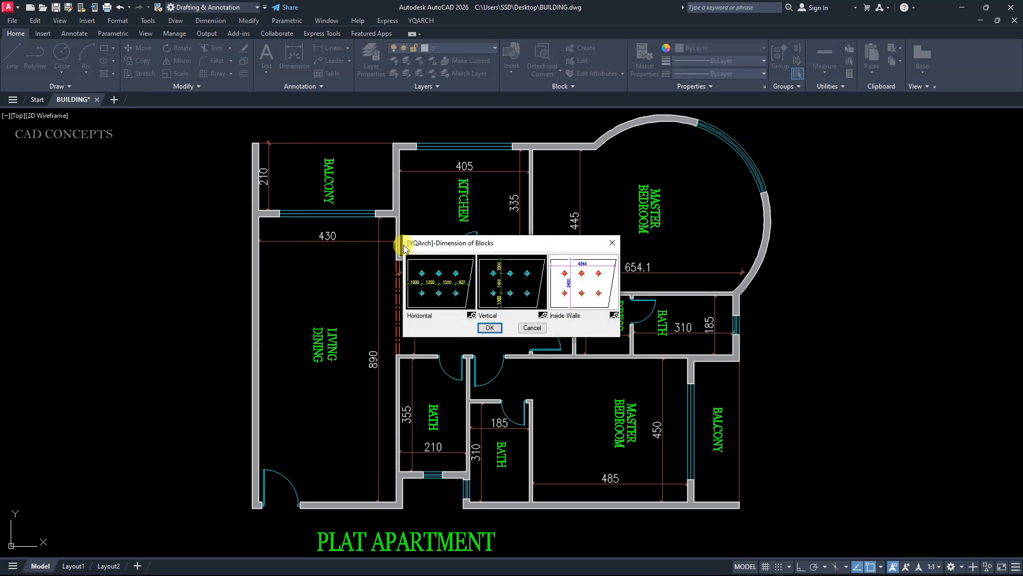
pyautogui.click(490, 328)
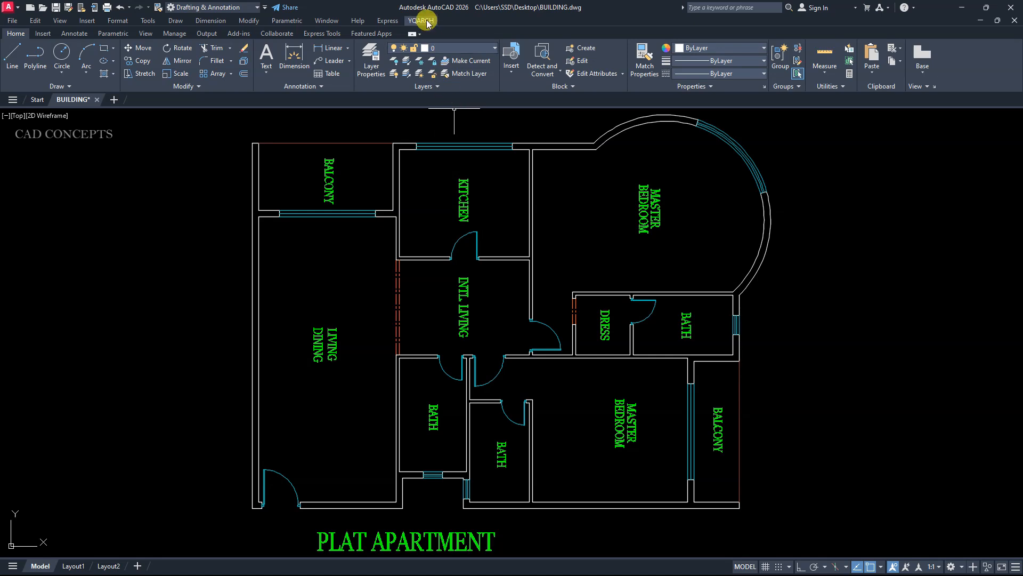
# Run YQARCH Fill in Walls/Columns to make the apartment walls solid
pyautogui.click(424, 20)
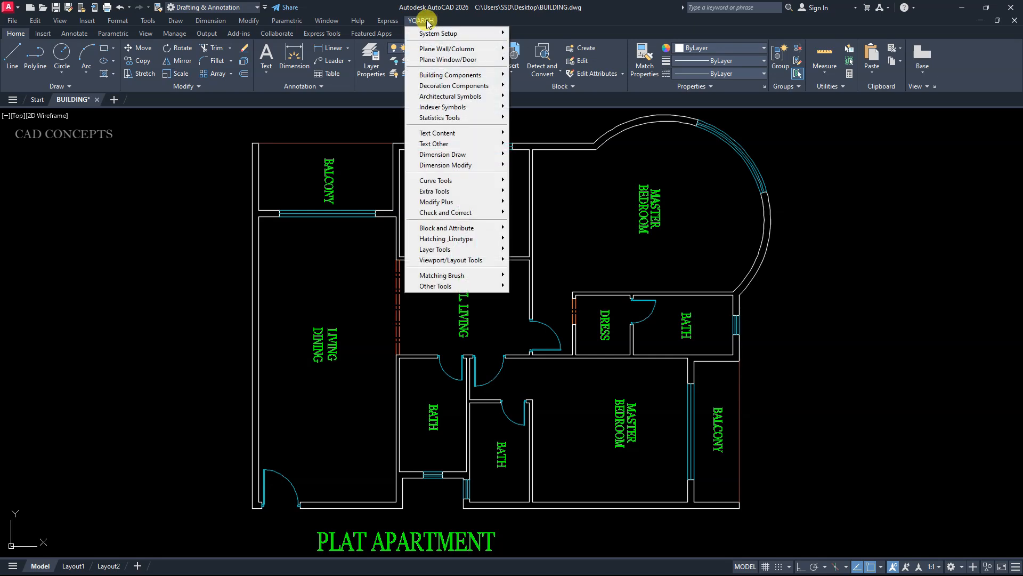
pyautogui.moveTo(456, 49)
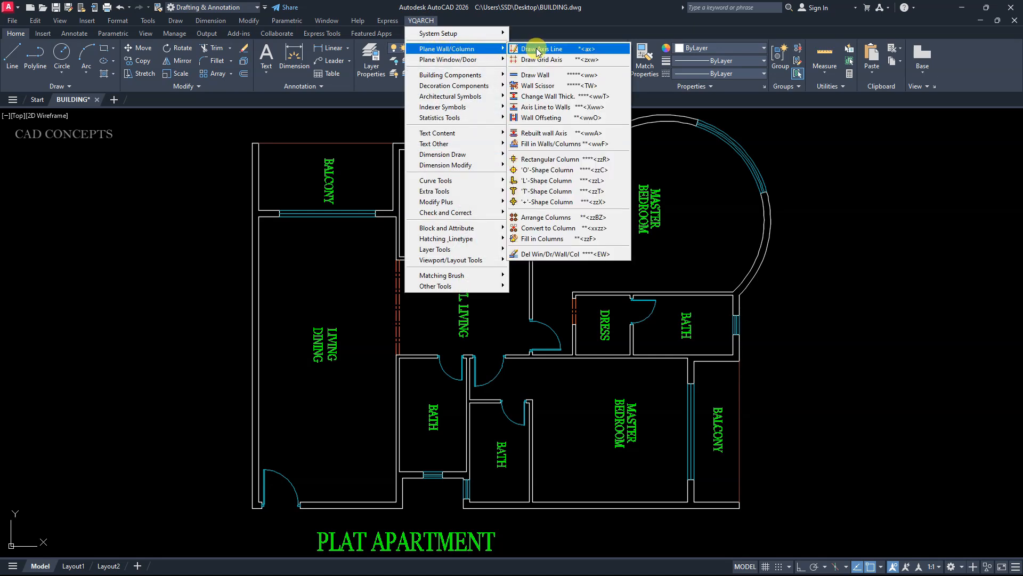
pyautogui.moveTo(589, 143)
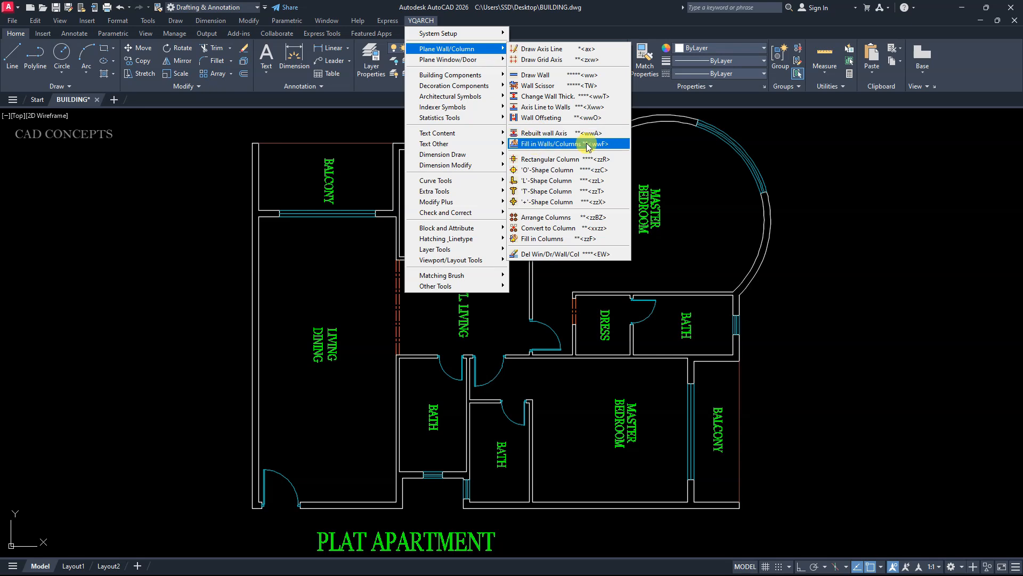
pyautogui.click(554, 143)
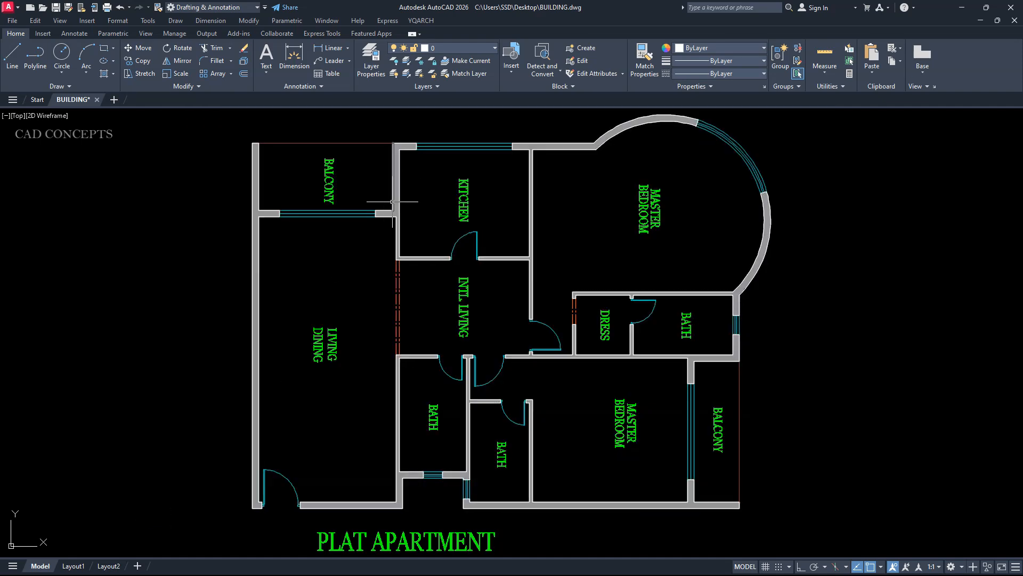
pyautogui.moveTo(642, 136)
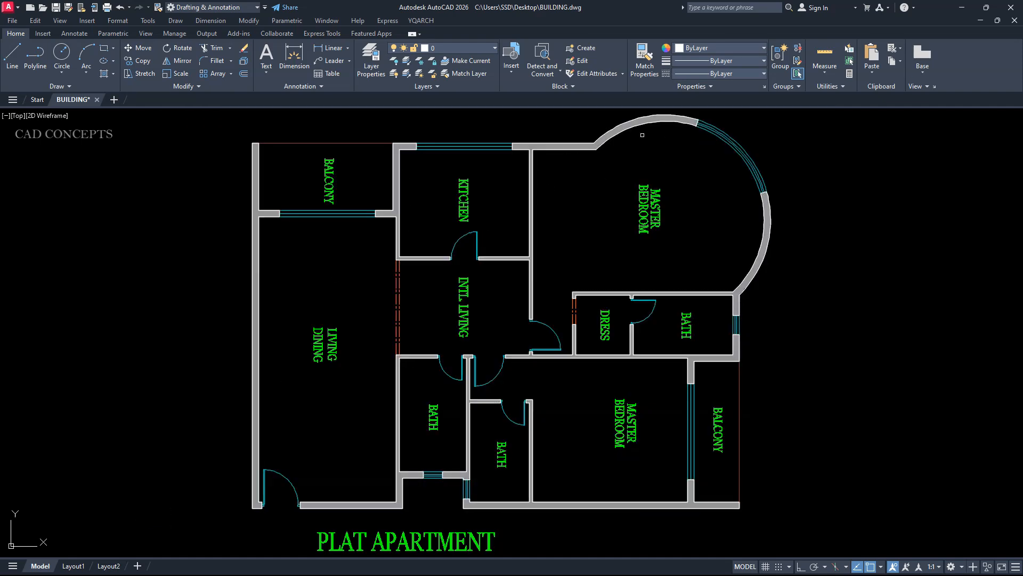
pyautogui.moveTo(277, 394)
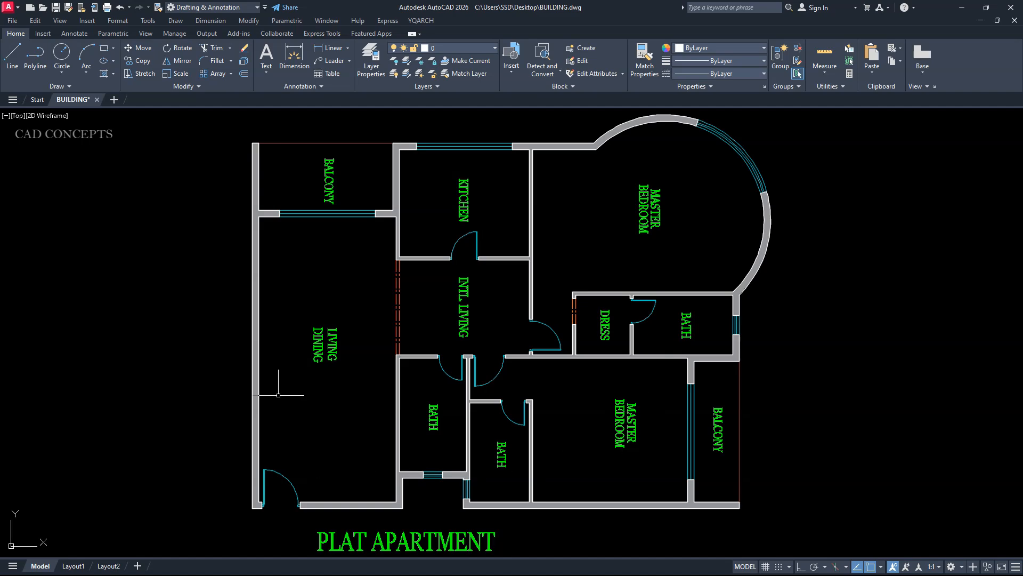
pyautogui.moveTo(600, 227)
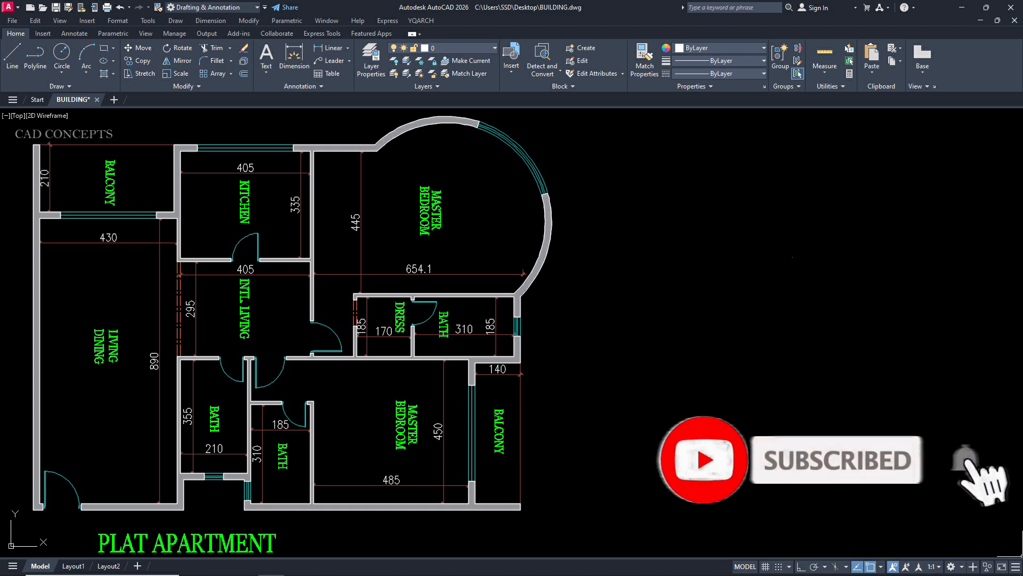
# Place the last inside-wall dimension and review the completed plan
pyautogui.click(966, 467)
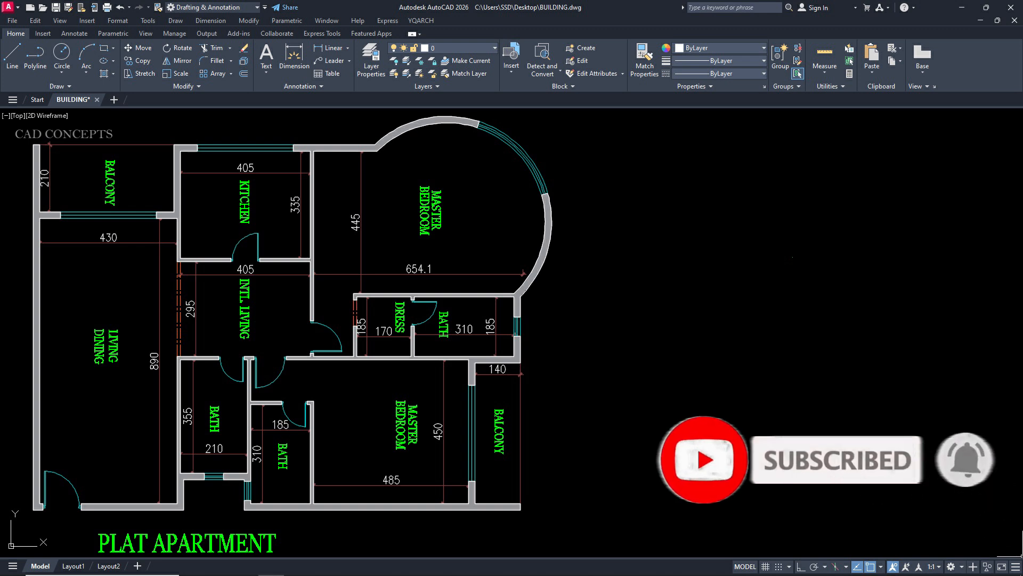